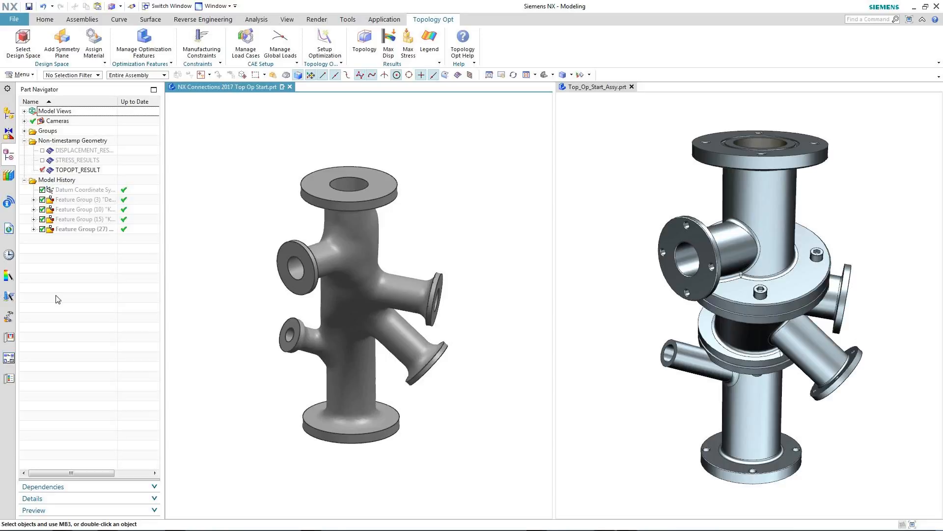
# Switch to the Reverse Engineering ribbon tab to reach the faceted-body tools.
pyautogui.click(203, 19)
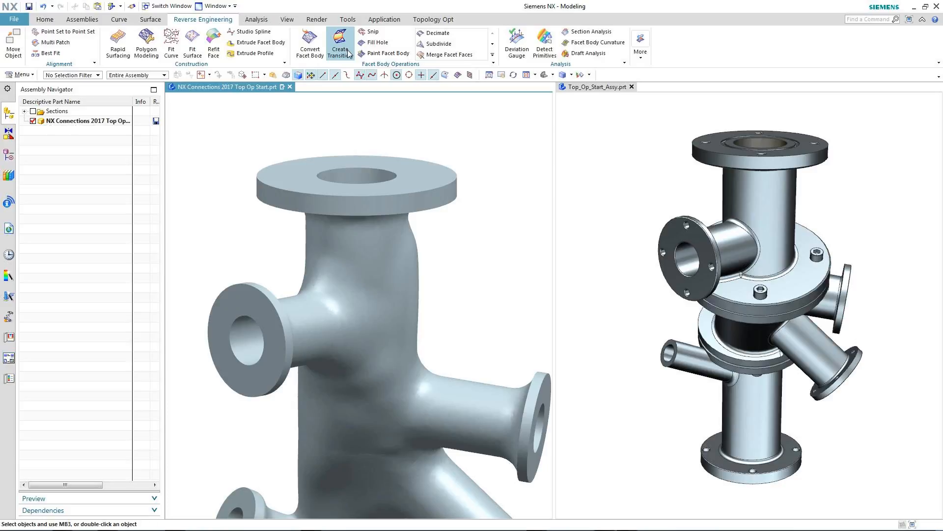
# Start Create Transition with Type Chamfer and a 1 mm distance.
pyautogui.click(340, 44)
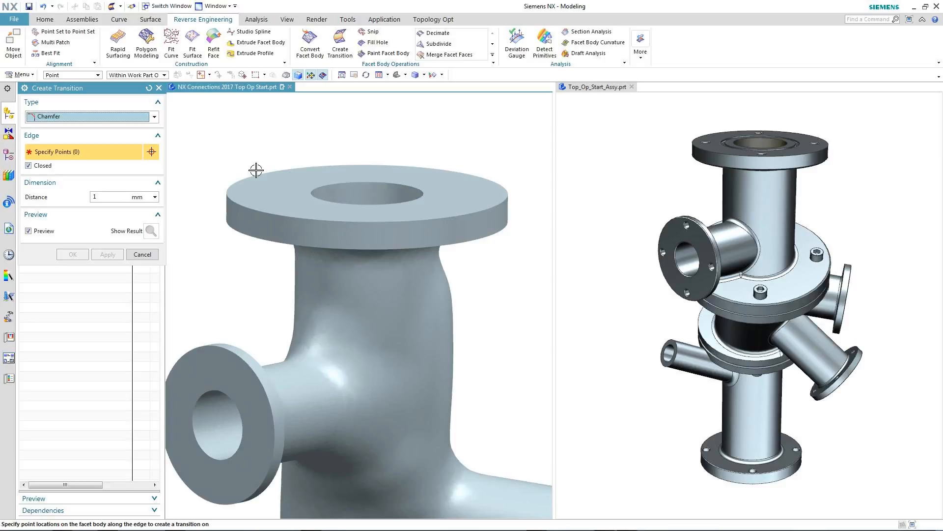
pyautogui.click(142, 254)
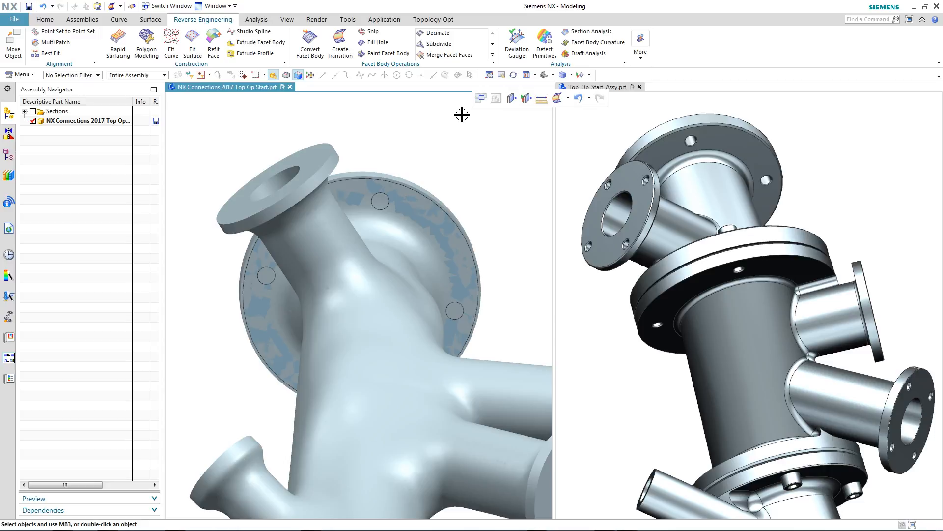